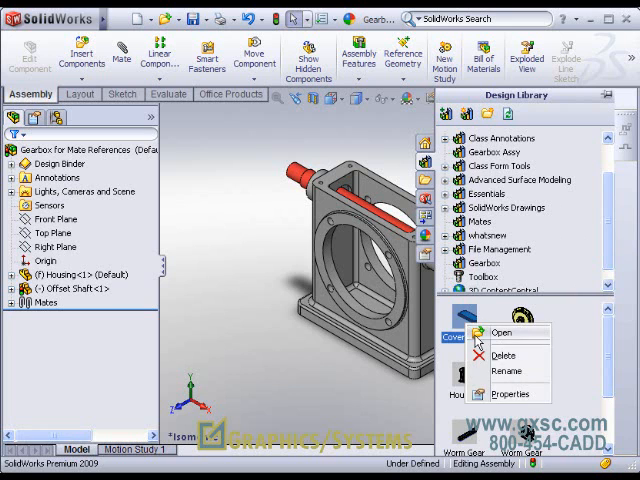
# - Open the Cover Plate component as its own part document from the assembly tree
pyautogui.click(486, 332)
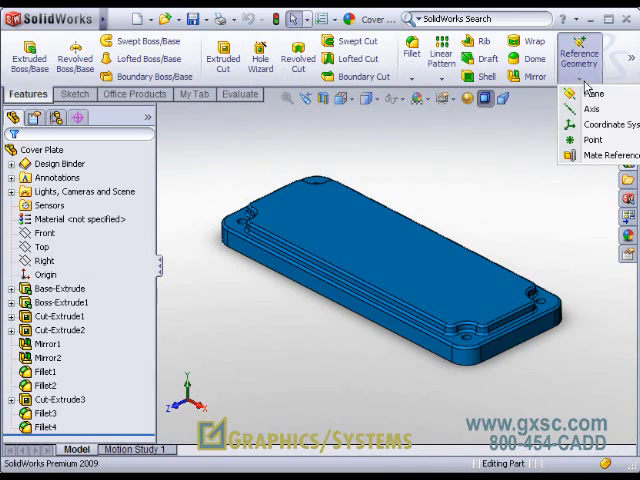
# - Start a new Mate Reference on the Cover Plate via Reference Geometry
pyautogui.click(612, 156)
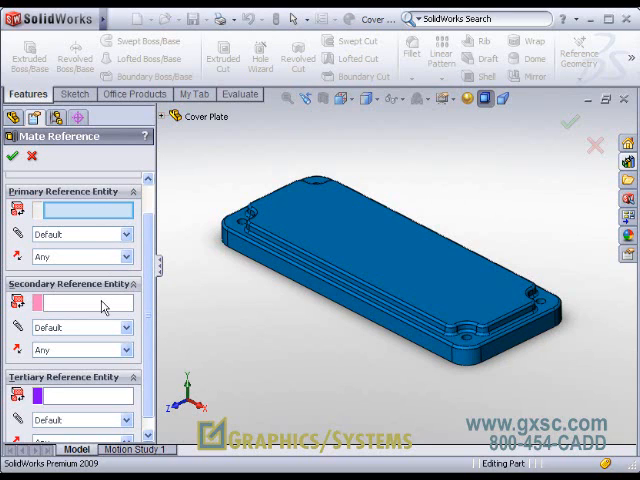
pyautogui.moveTo(110, 340)
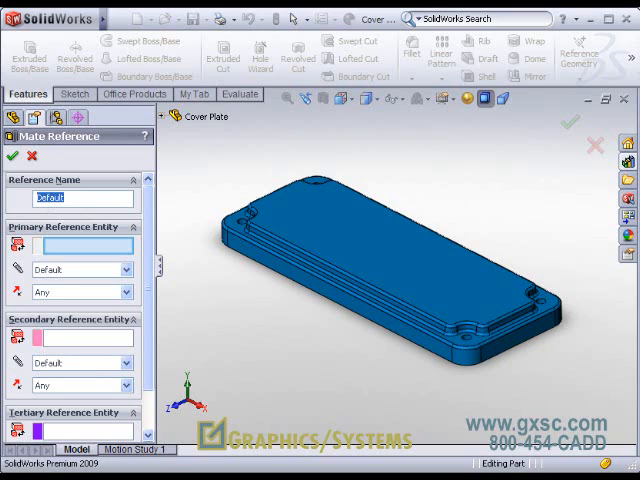
# - Name the reference Box_top and set its primary plate face to Coincident, Anti-Aligned
pyautogui.write('Box-')
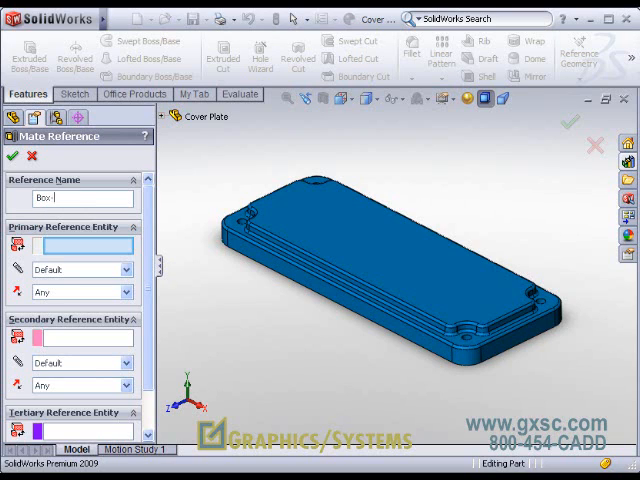
pyautogui.write('_')
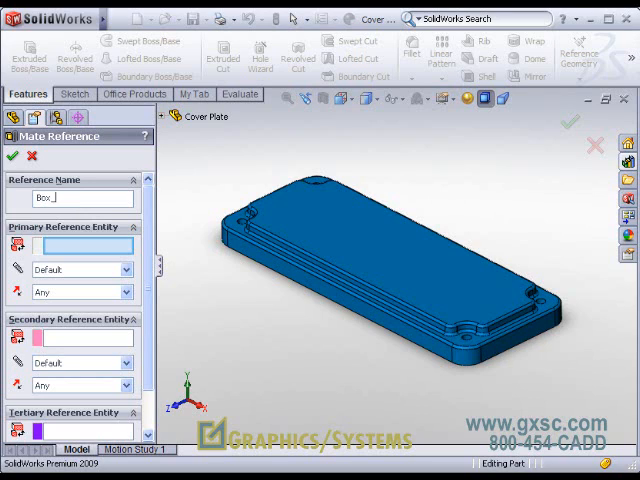
pyautogui.write('top')
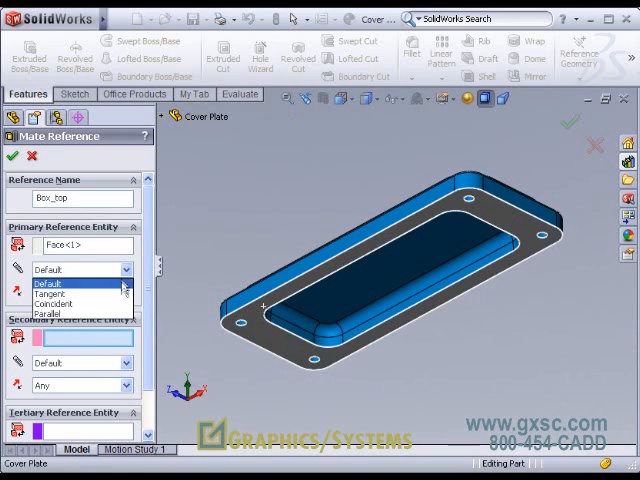
pyautogui.click(44, 290)
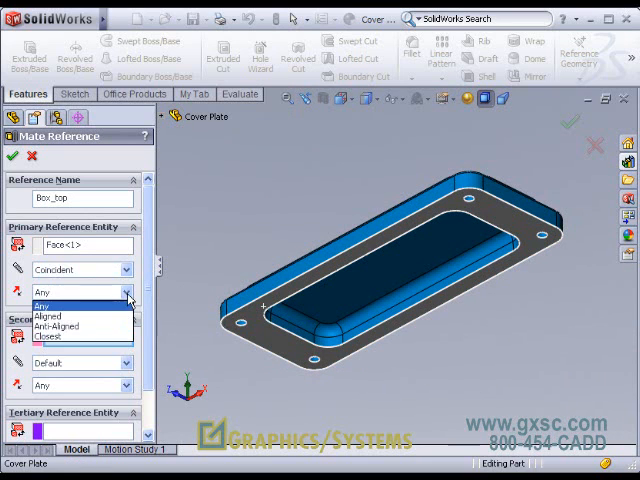
pyautogui.click(56, 326)
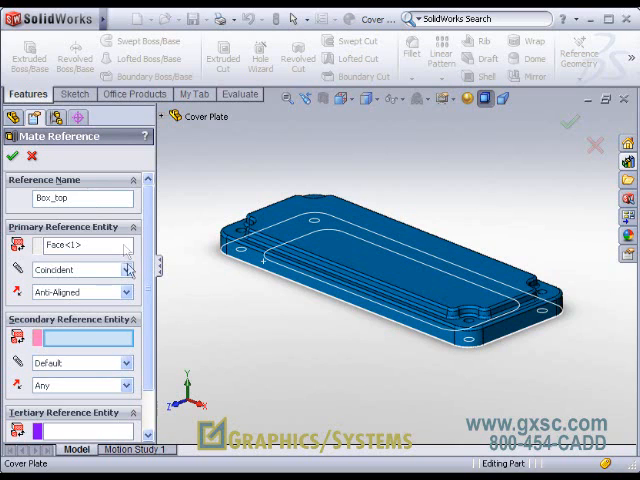
pyautogui.moveTo(110, 340)
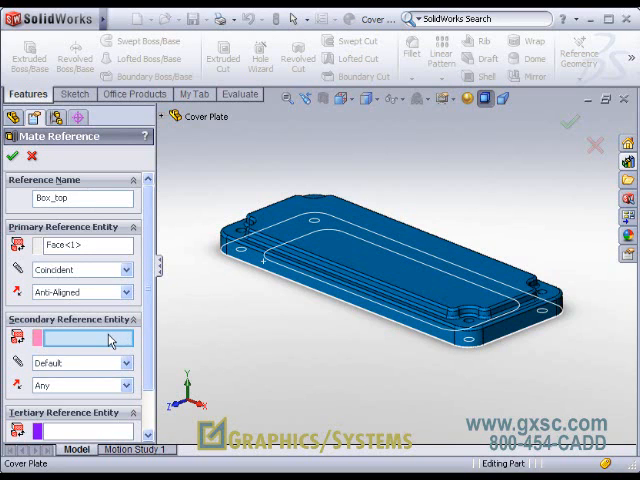
pyautogui.moveTo(104, 340)
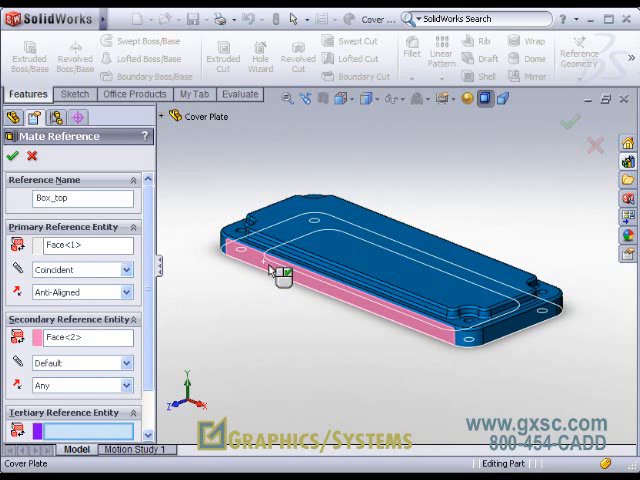
# - Set the secondary side face Coincident with its alignment and choose the tertiary face's alignment
pyautogui.click(82, 362)
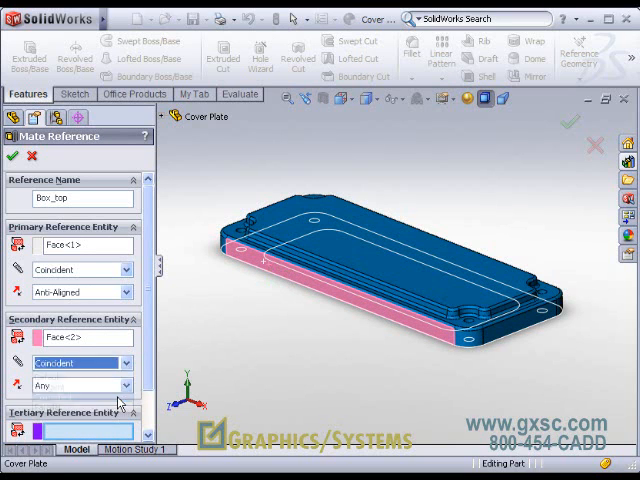
pyautogui.click(80, 384)
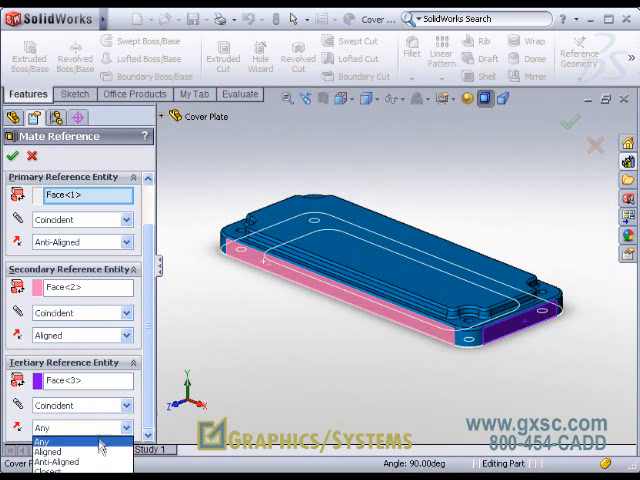
pyautogui.click(48, 452)
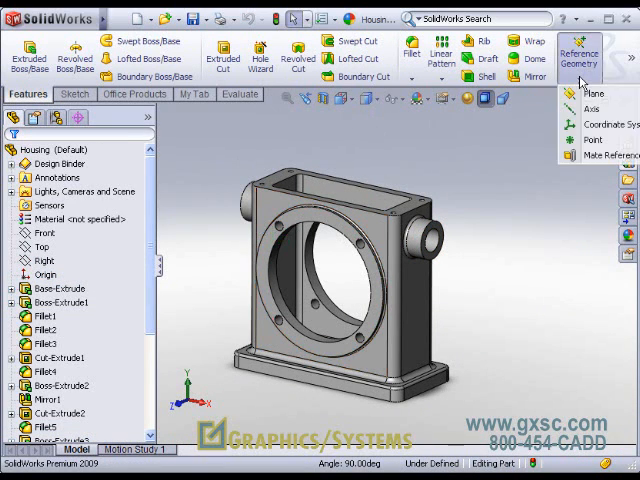
# - Create a Box_top mate reference on the Housing with its top face Coincident, Anti-Aligned
pyautogui.click(612, 154)
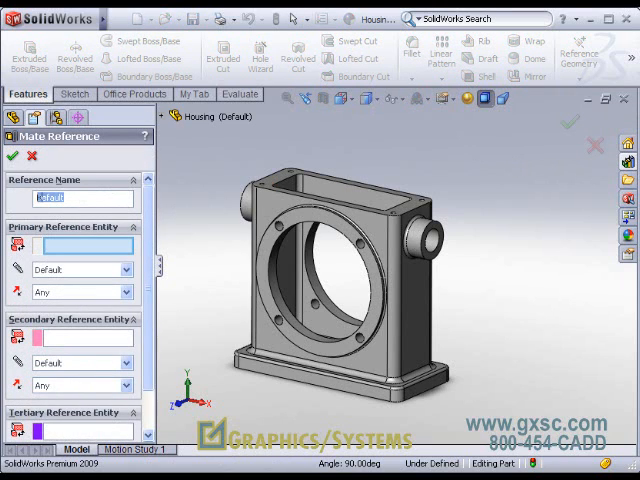
pyautogui.write('Box_top')
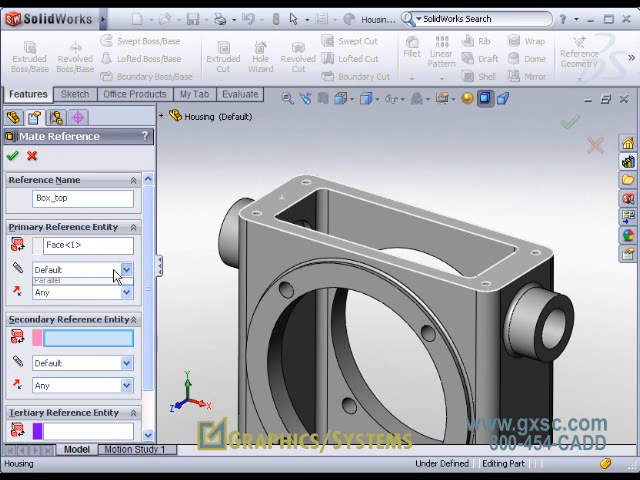
pyautogui.click(124, 292)
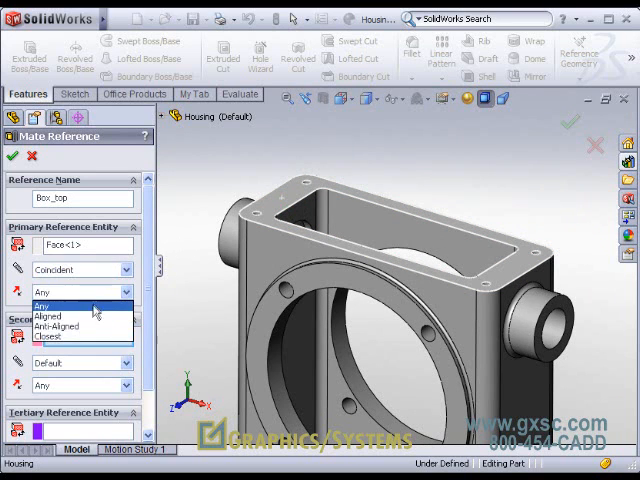
pyautogui.click(50, 324)
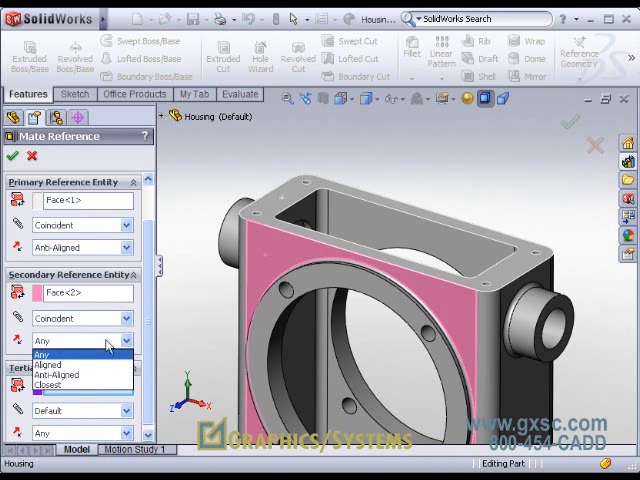
# - Set the alignment of the housing's secondary reference face
pyautogui.click(48, 364)
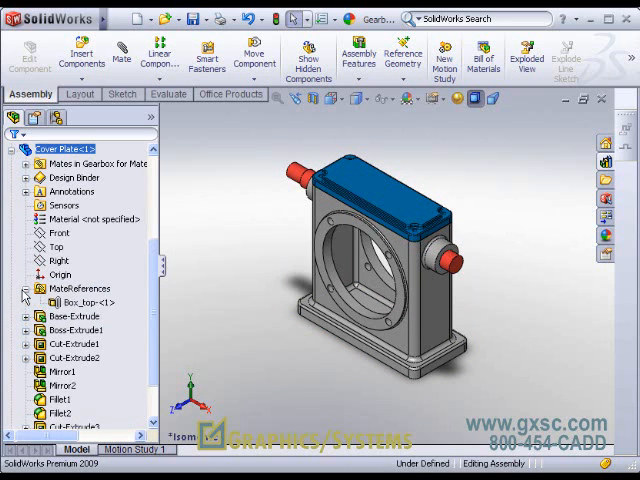
# - Review both parts' Box_top references and the three Coincident mates joining Cover Plate to Housing
pyautogui.click(82, 302)
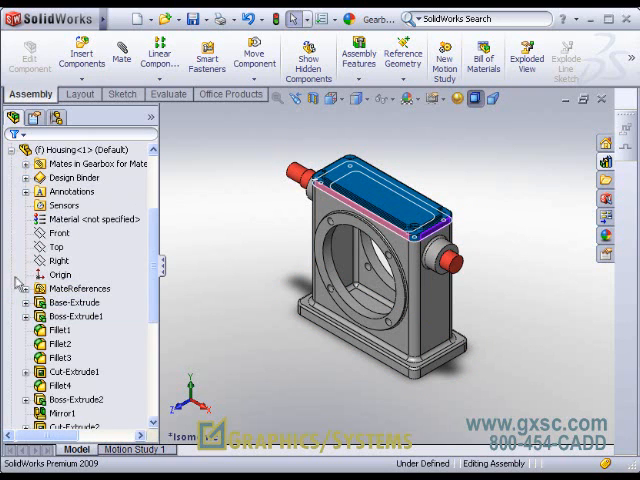
pyautogui.click(20, 288)
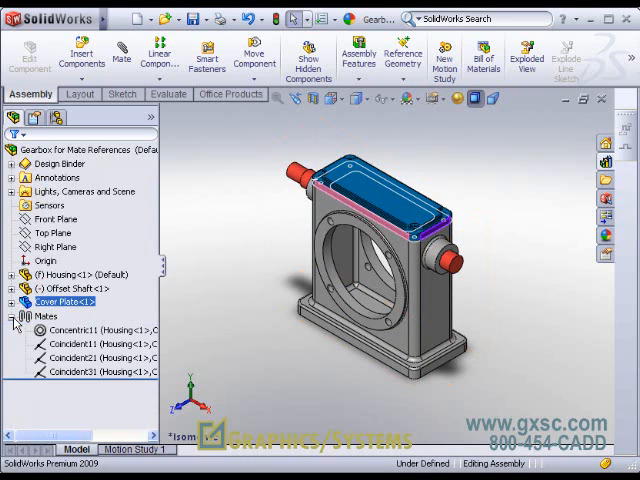
pyautogui.click(90, 344)
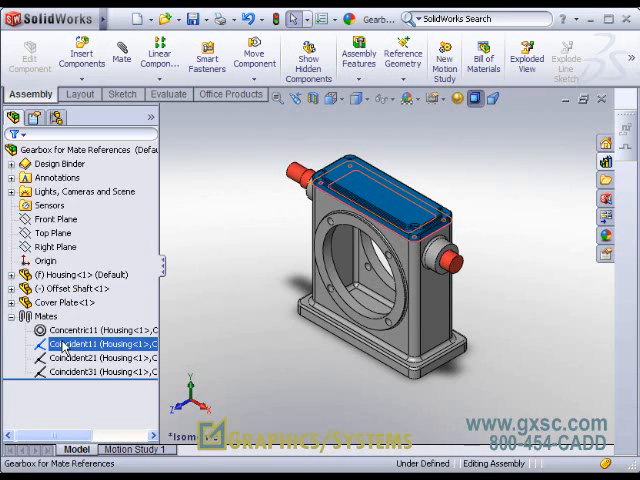
pyautogui.click(90, 356)
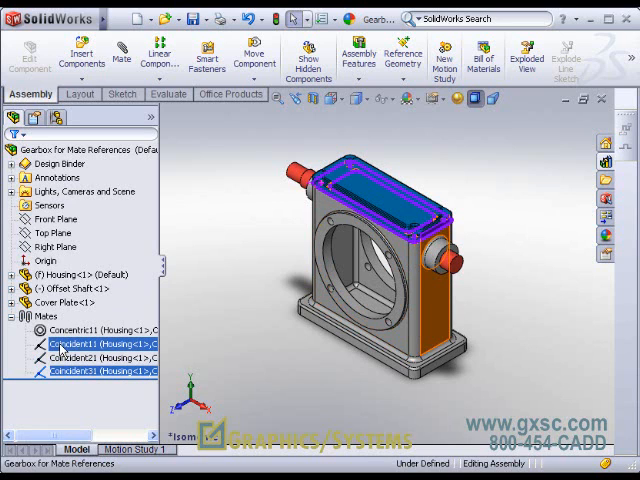
pyautogui.moveTo(184, 292)
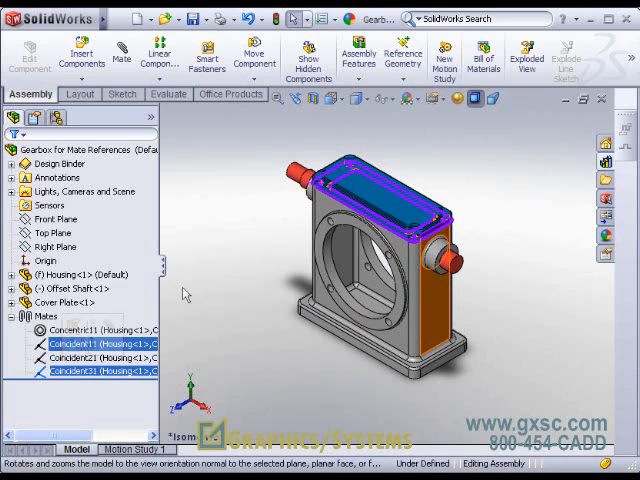